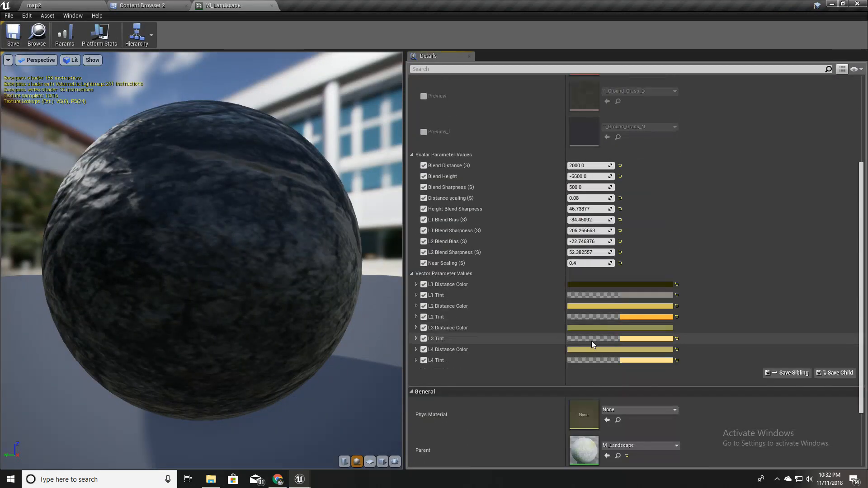
Bring up the MF_Layer material function graph showing its Distance Blending node group.
{"action": "left_click", "coordinate": [319, 6]}
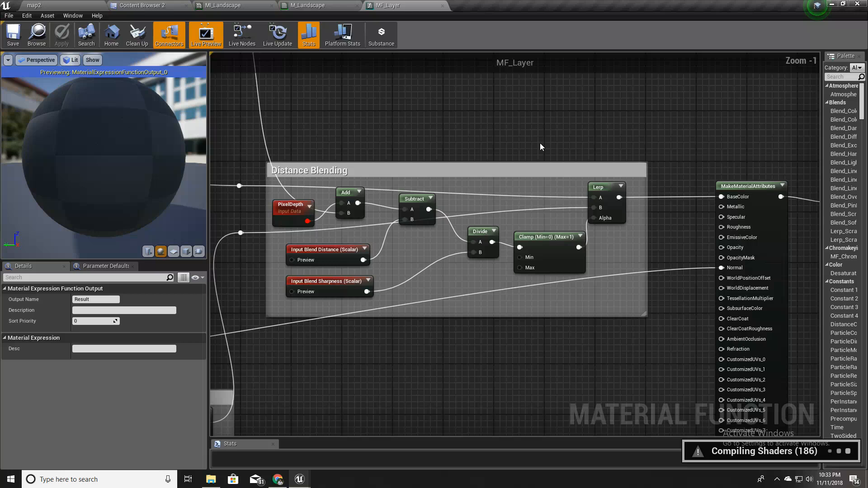
{"action": "scroll", "scroll_direction": "down", "scroll_amount": 3}
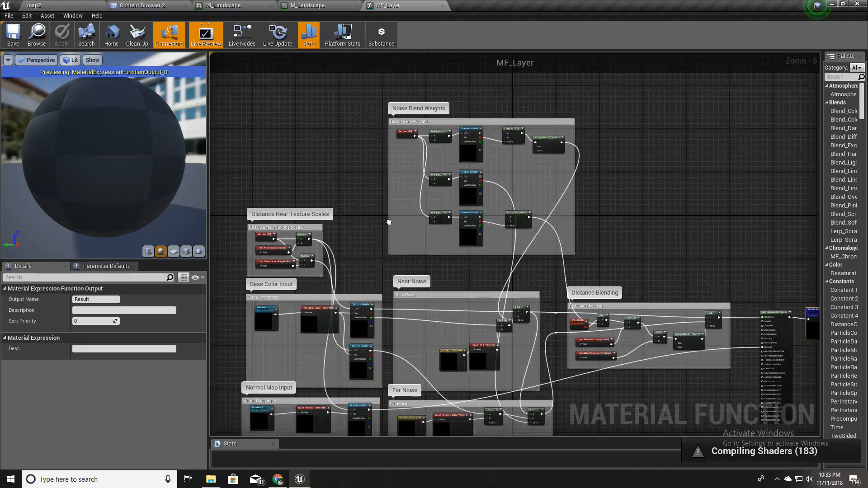
{"action": "scroll", "scroll_direction": "down", "scroll_amount": 3}
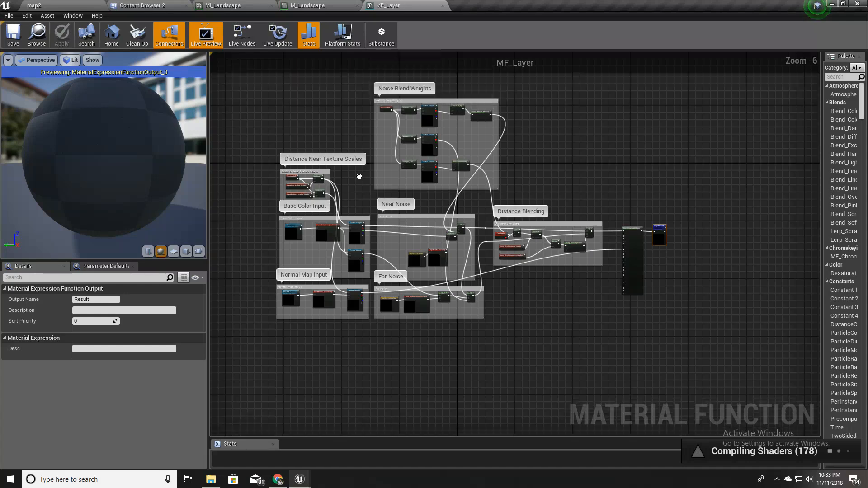
{"action": "left_click_drag", "start_coordinate": [359, 176], "coordinate": [392, 369]}
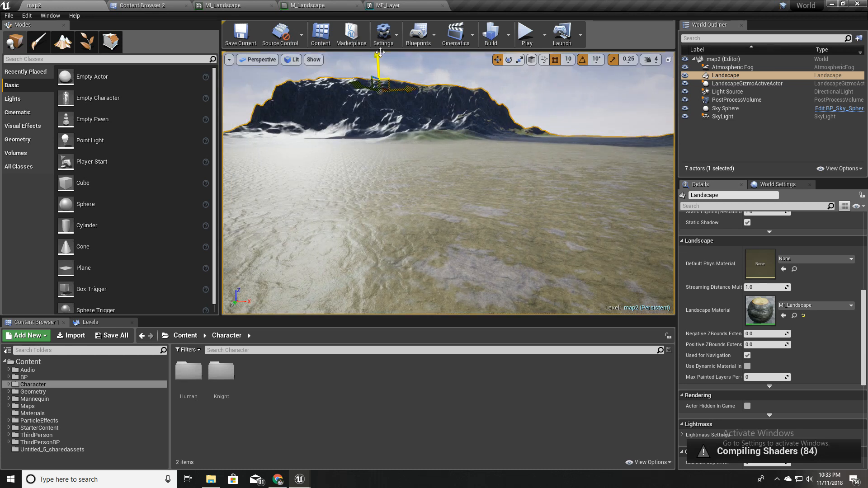
{"action": "mouse_move", "coordinate": [312, 8]}
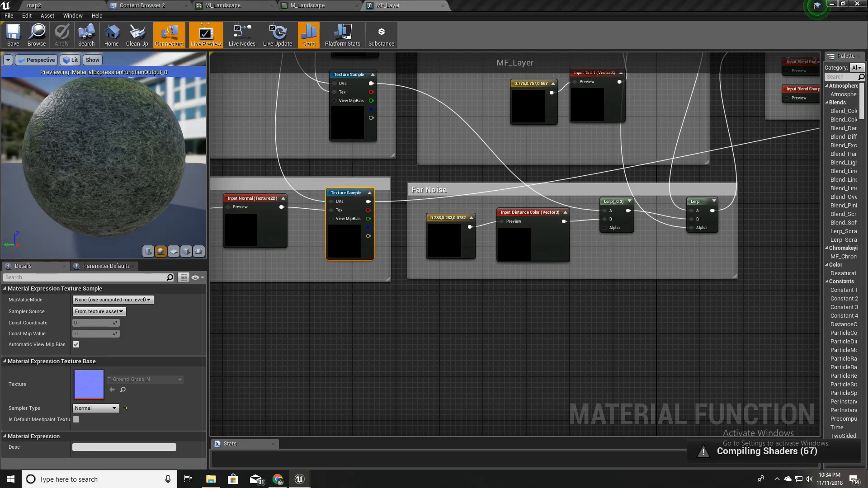
{"action": "mouse_move", "coordinate": [367, 314]}
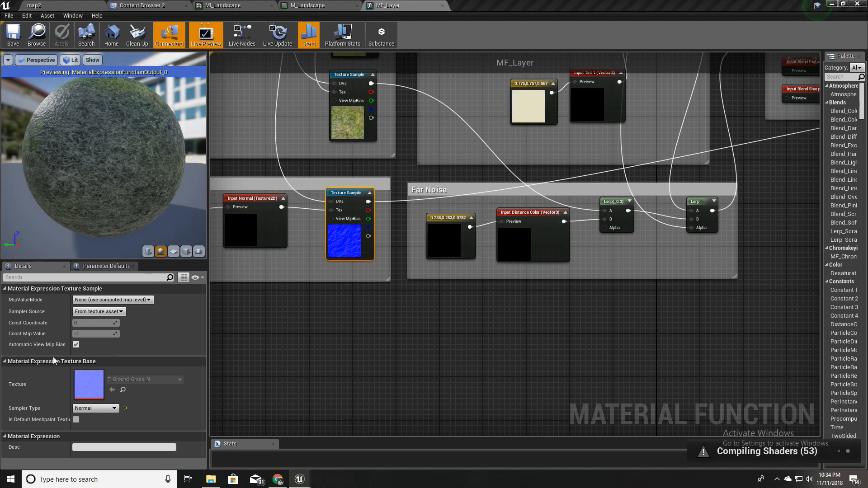
{"action": "mouse_move", "coordinate": [367, 238]}
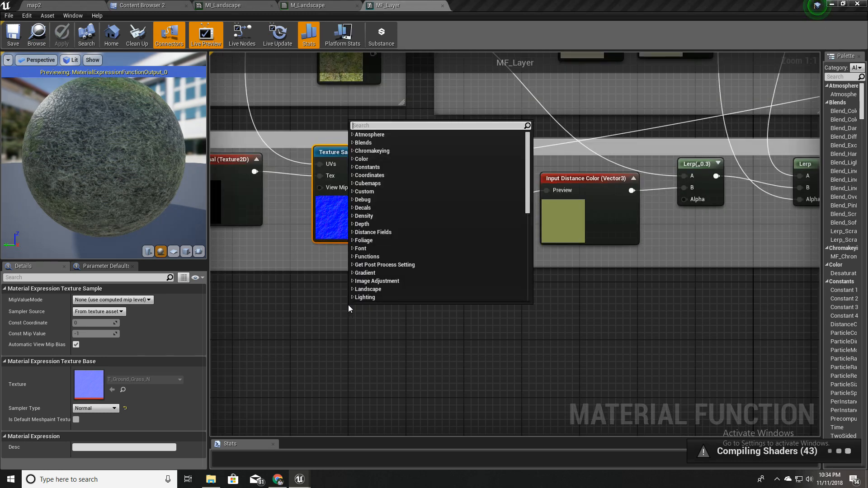
Search 'co' in the node menu to place a Constant3Vector beside the normal Texture Sample.
{"action": "type", "text": "co"}
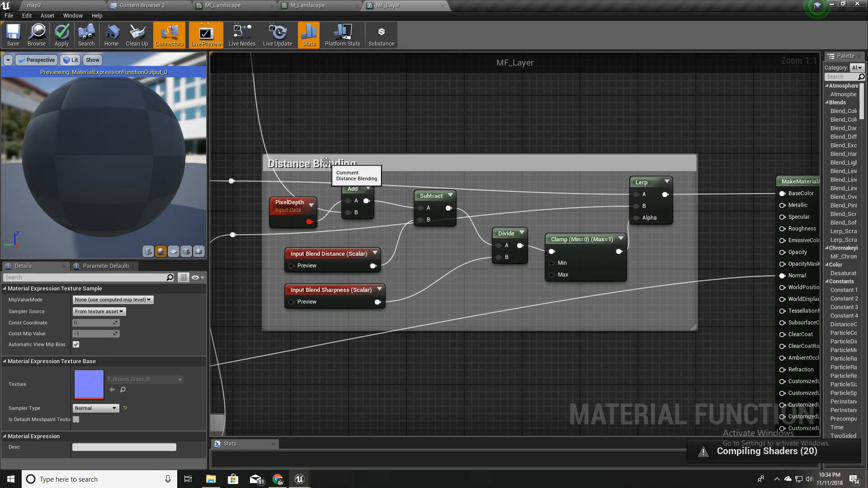
{"action": "mouse_move", "coordinate": [636, 258]}
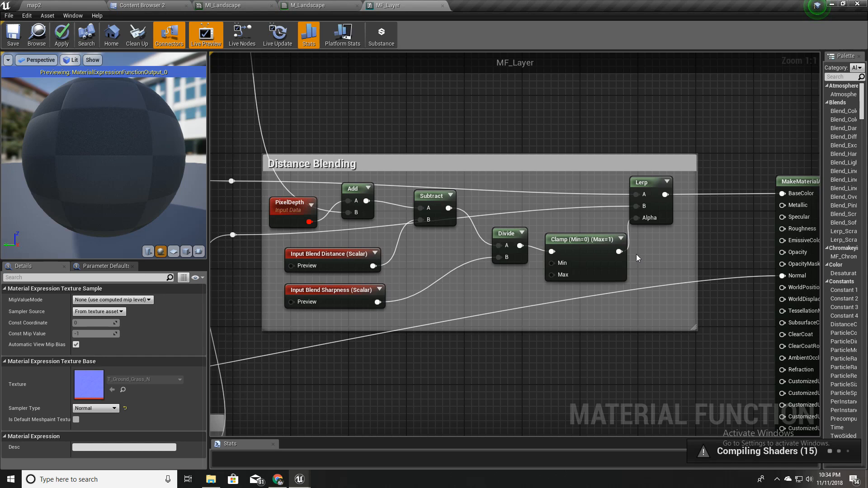
Place a Lerp below Distance Blending with the Clamp result as Alpha, driving the Normal attribute.
{"action": "left_click", "coordinate": [647, 182]}
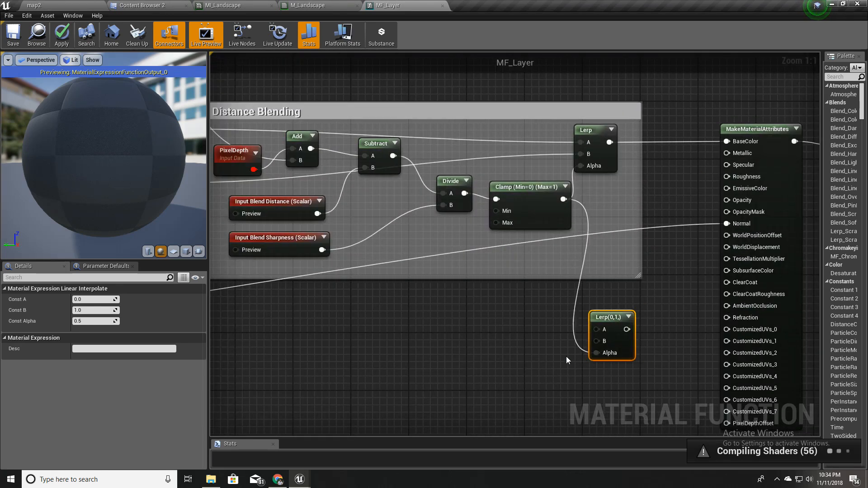
{"action": "scroll", "scroll_direction": "down", "scroll_amount": 3}
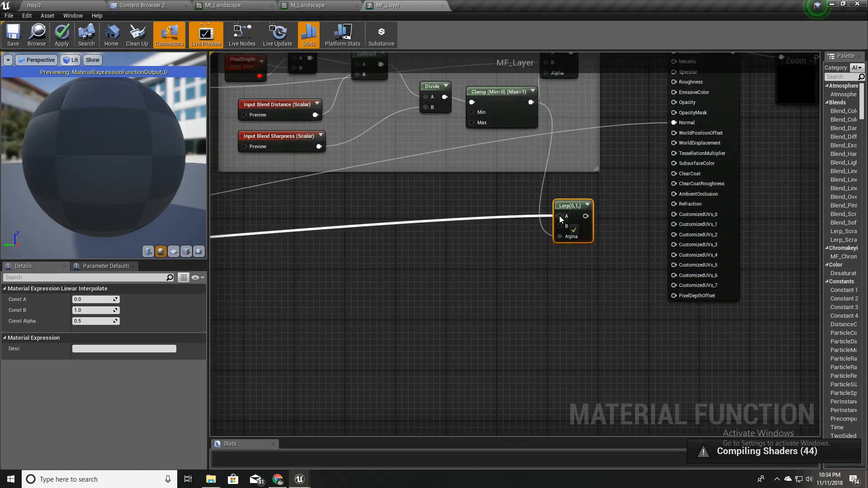
{"action": "scroll", "scroll_direction": "down", "scroll_amount": 3}
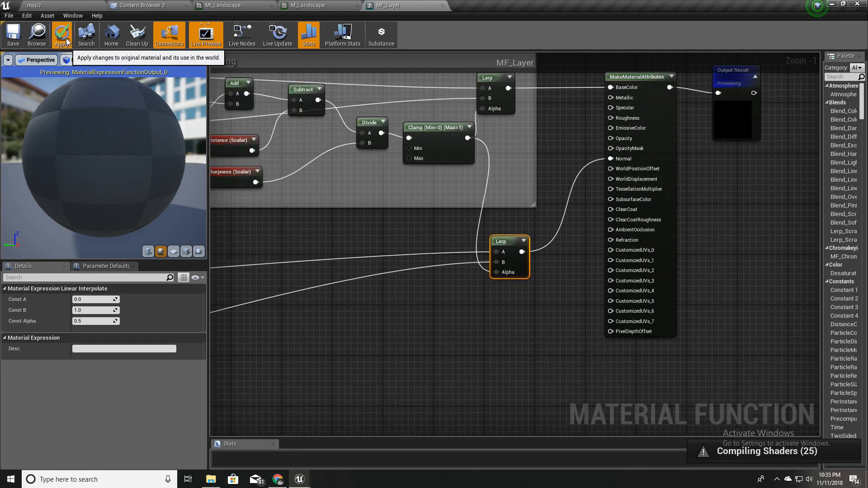
{"action": "left_click", "coordinate": [62, 35]}
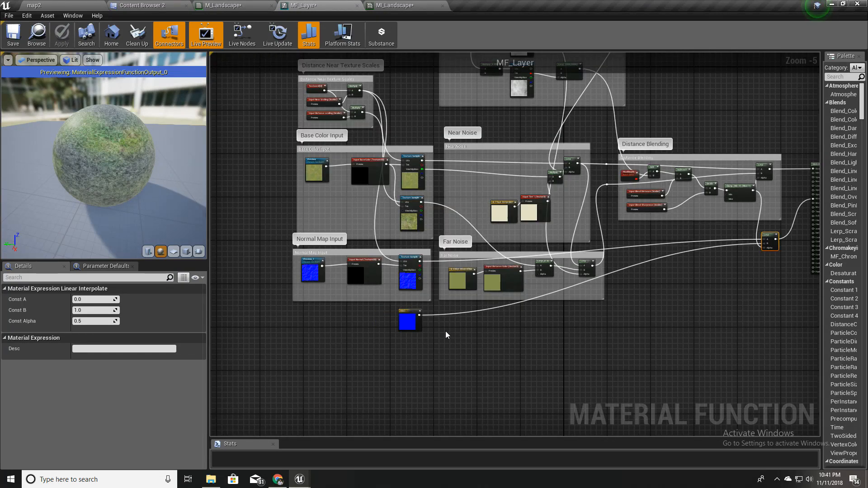
{"action": "mouse_move", "coordinate": [435, 328]}
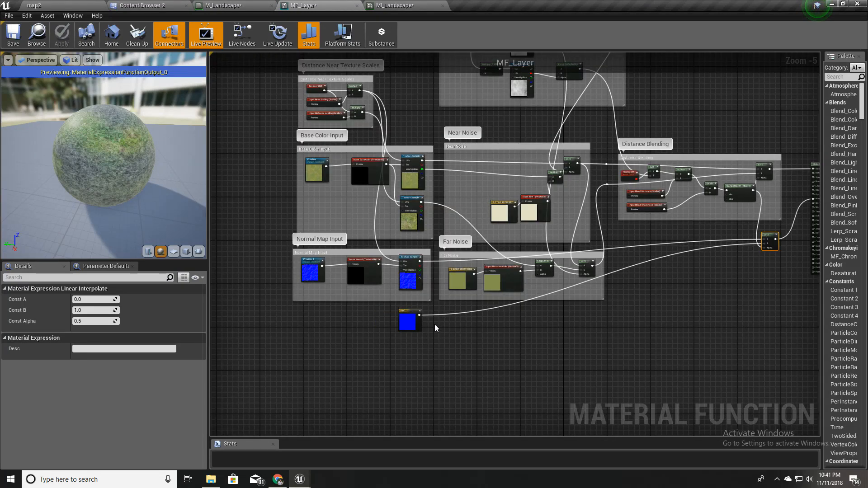